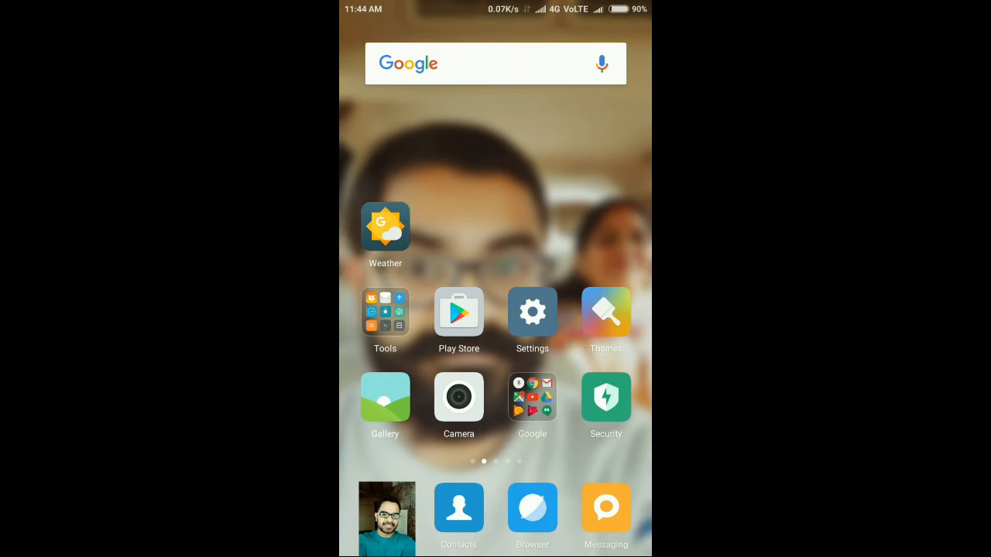
Swipe to the next launcher page and open the Social apps folder holding Snapchat
scroll("left", 3)
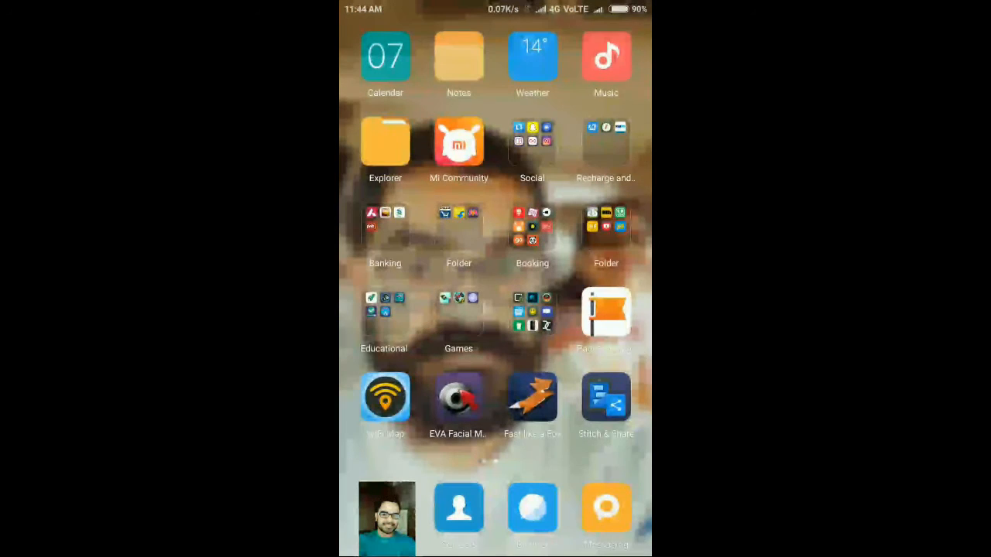
left_click(533, 142)
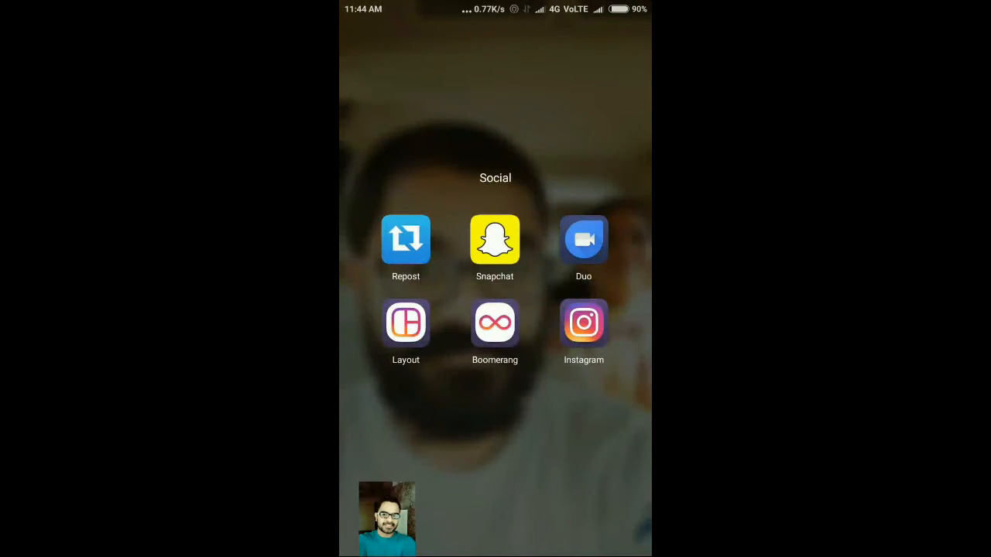
Launch Snapchat from the folder and reach its settings list down to Additional Services
left_click(495, 239)
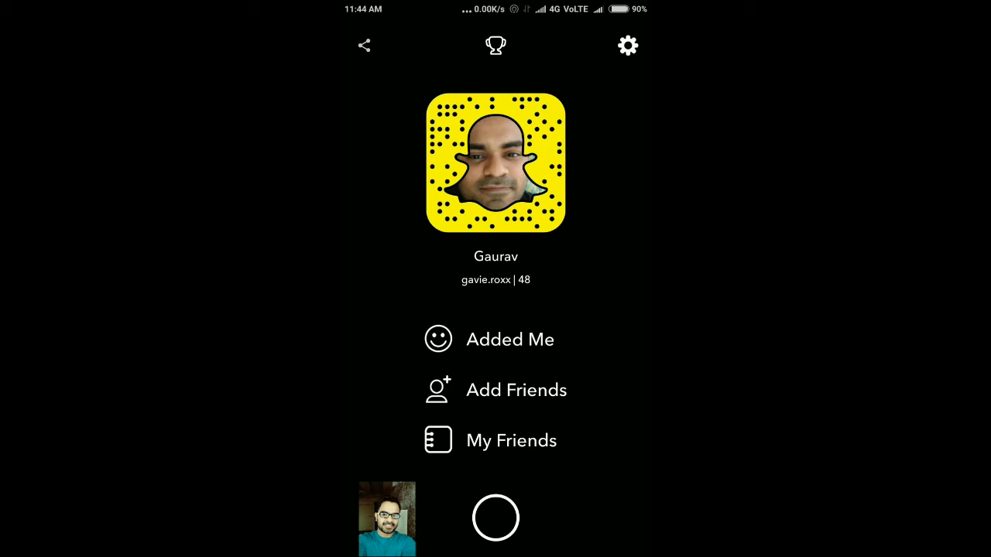
left_click(627, 47)
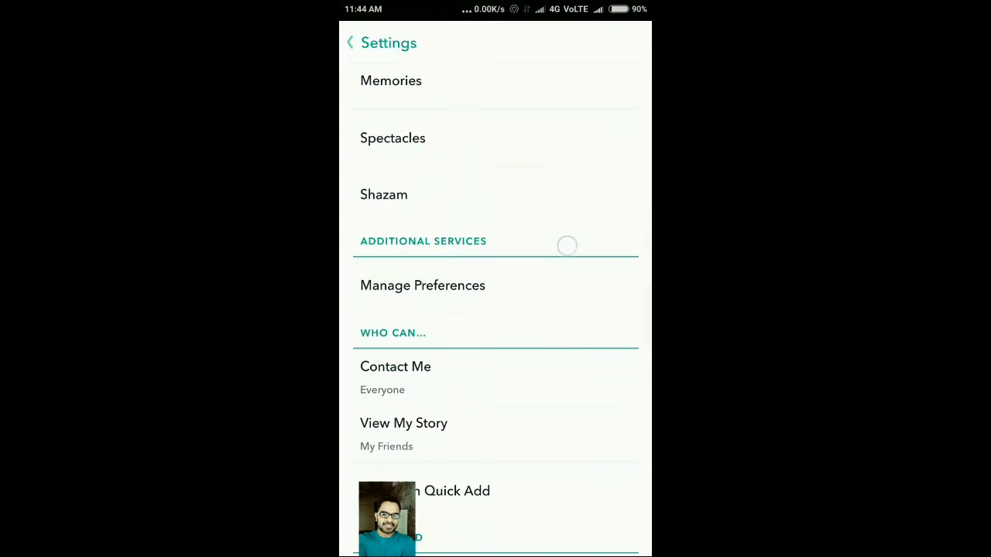
scroll("down", 3)
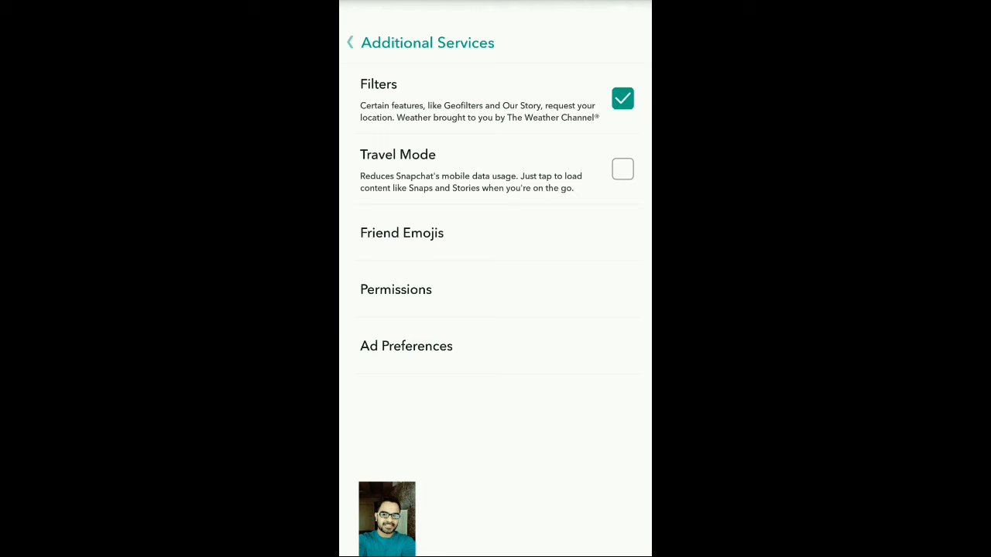
Switch on Travel Mode in Additional Services and return to the Android home screen
left_click(622, 169)
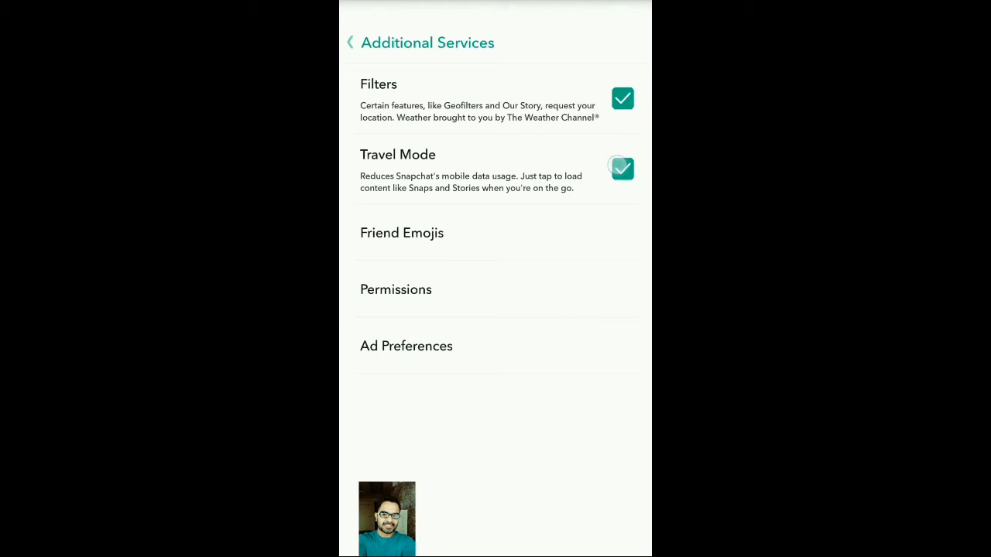
left_click(623, 169)
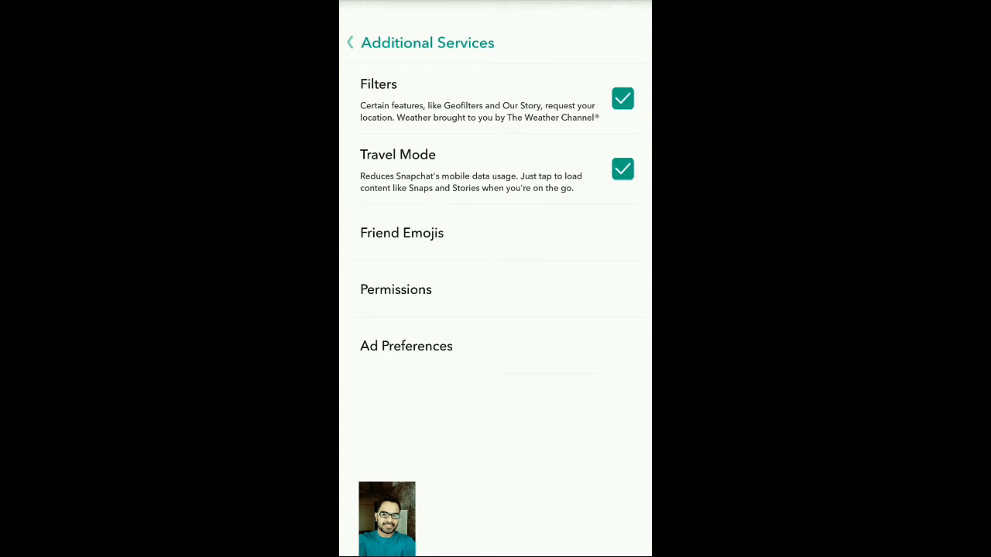
key("HOME")
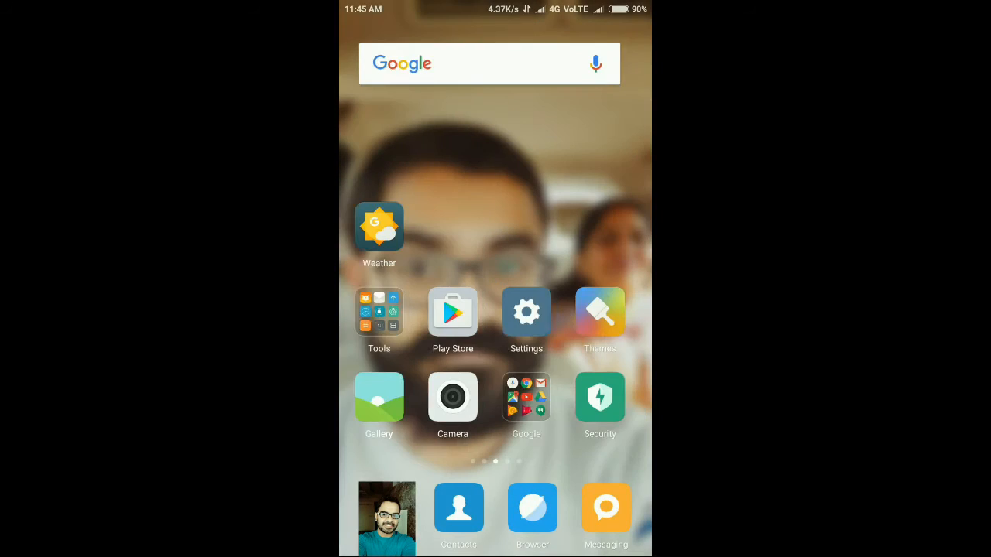
Enter Android Settings and bring up the Installed apps list to find Snapchat
left_click(526, 312)
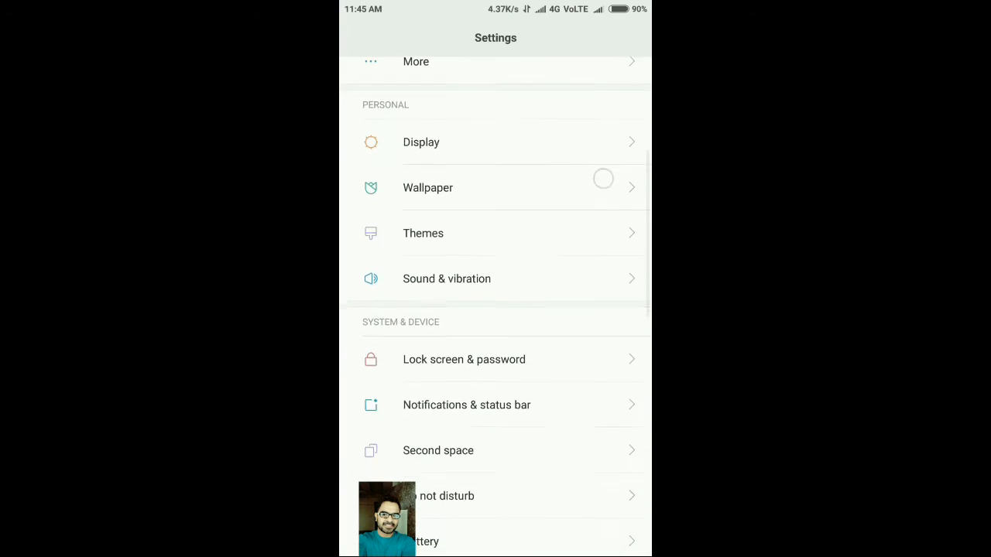
scroll("down", 3)
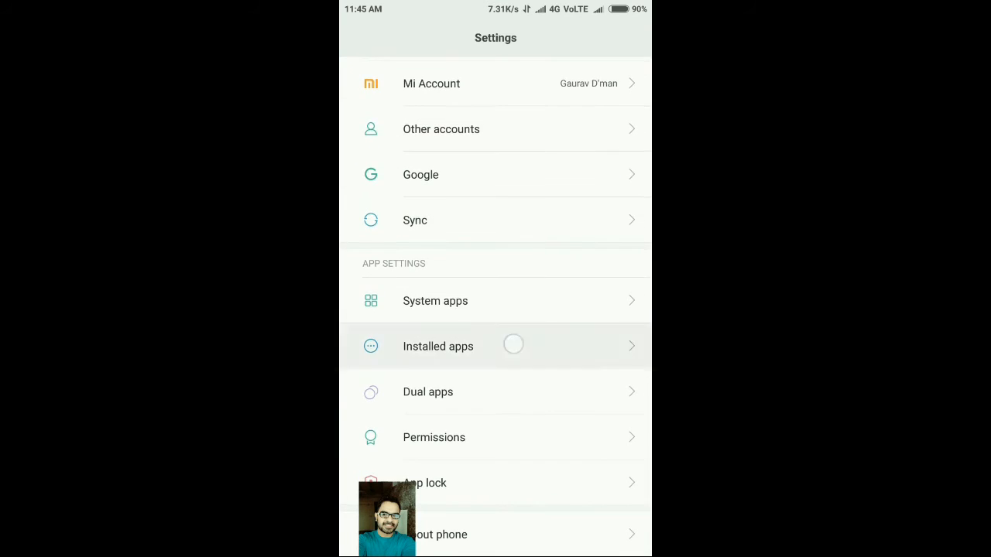
left_click(436, 347)
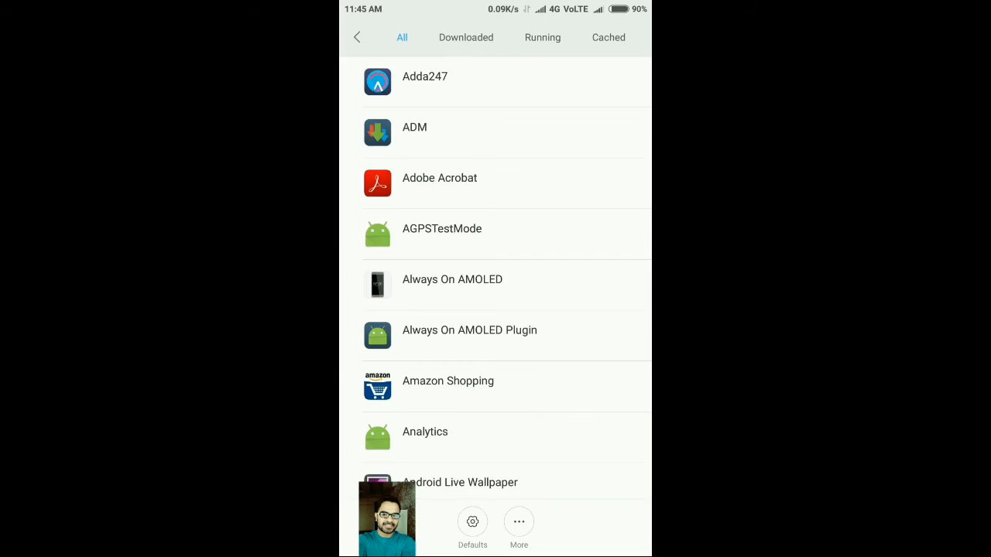
scroll("down", 3)
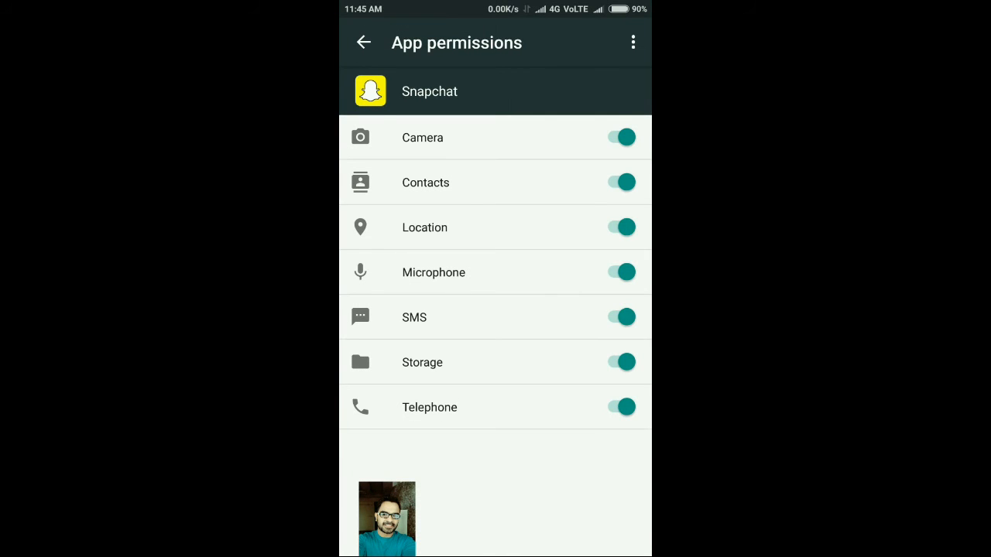
Turn off Snapchat's Location permission and confirm DENY in the warning dialog
left_click(621, 272)
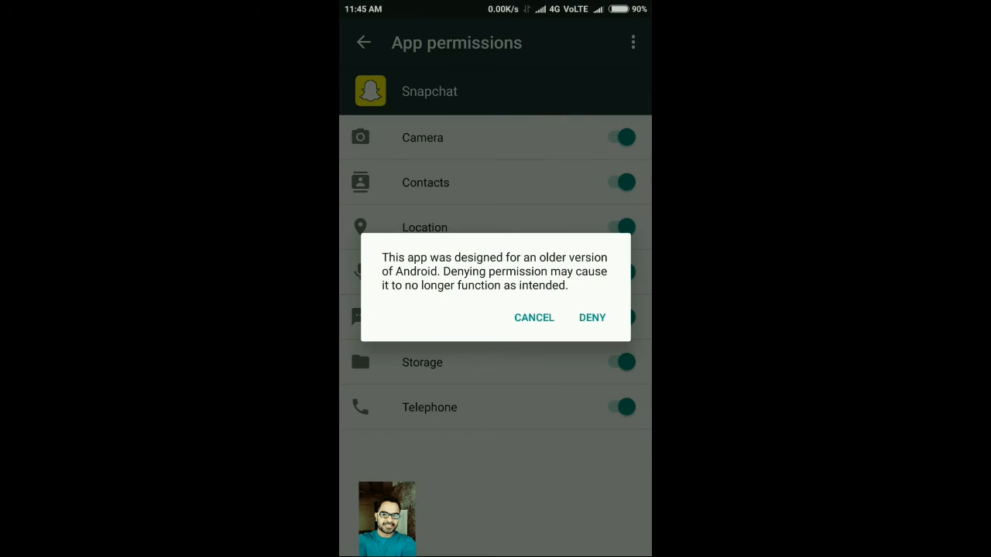
left_click(592, 318)
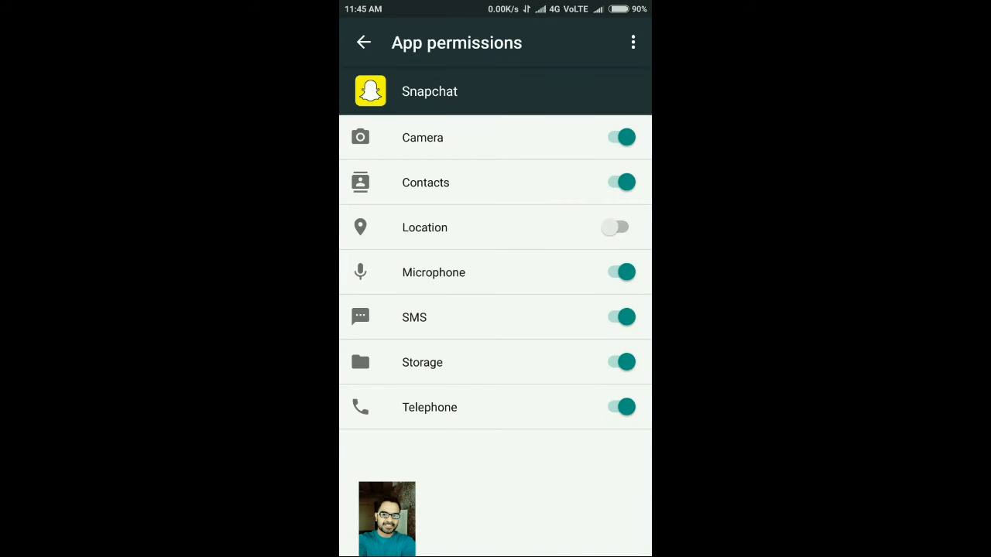